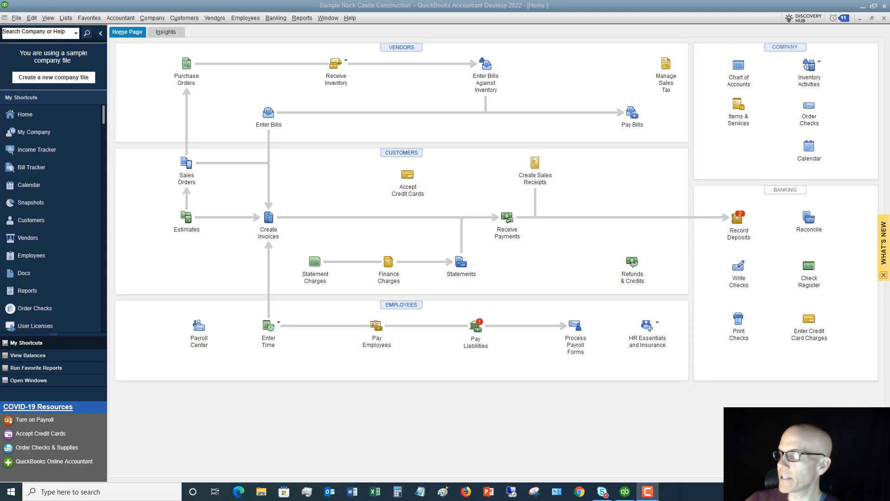
mouse_move(557, 97)
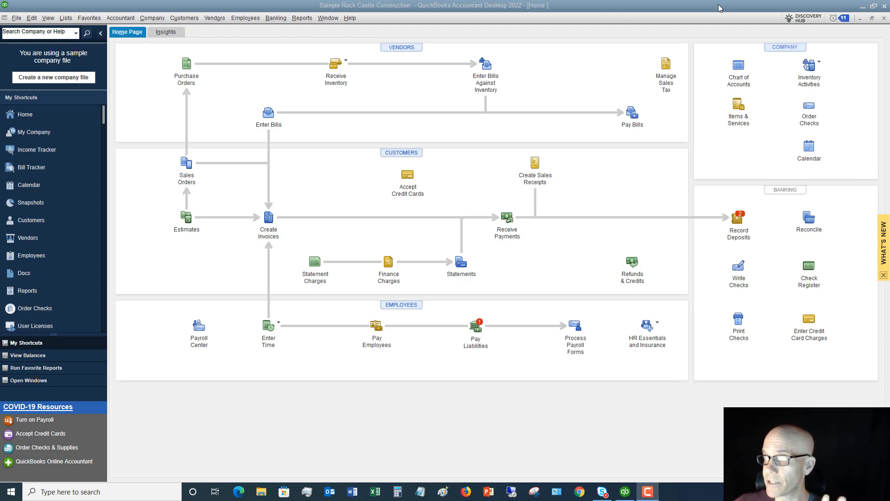
- Open the Banking menu from the menu bar
left_click(276, 18)
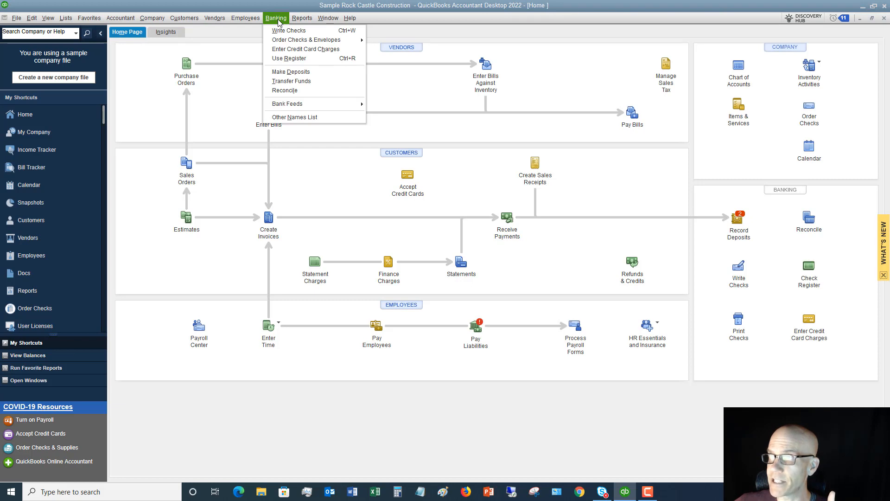
mouse_move(793, 223)
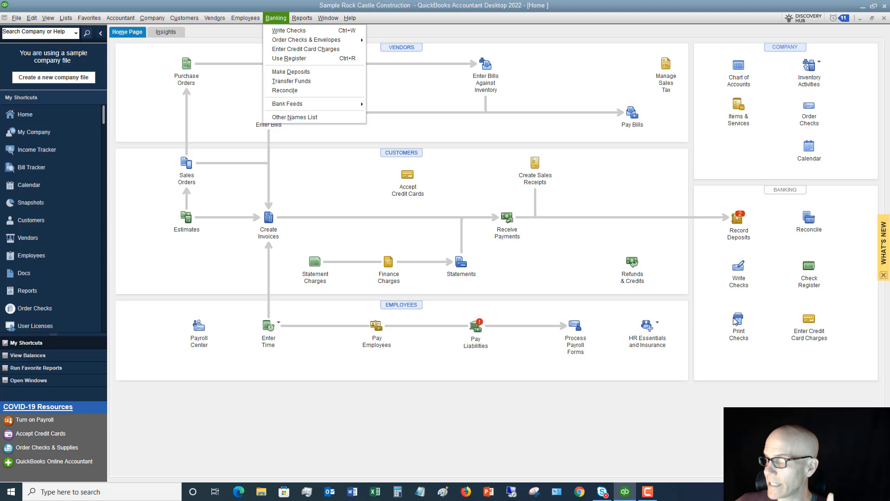
mouse_move(810, 223)
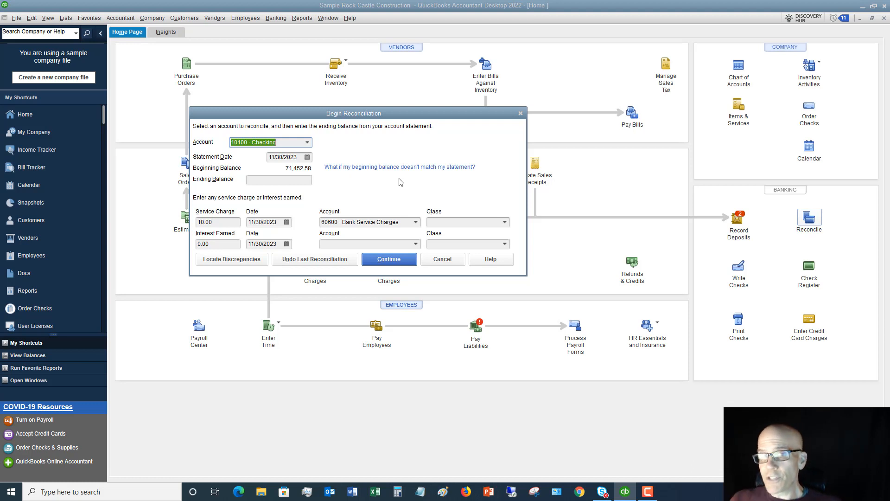
mouse_move(308, 145)
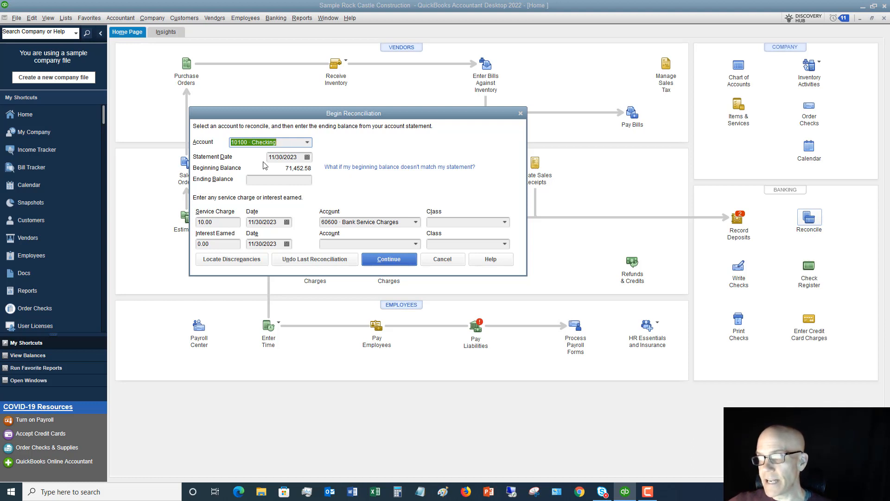
mouse_move(278, 167)
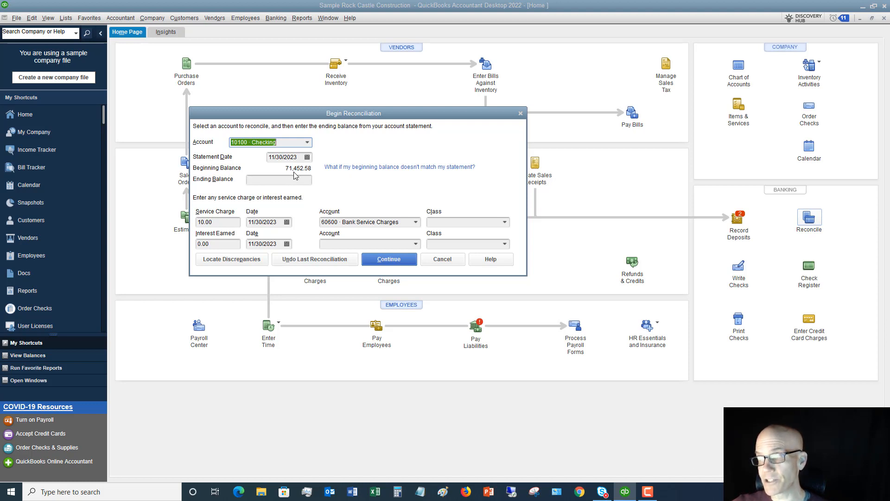
mouse_move(295, 174)
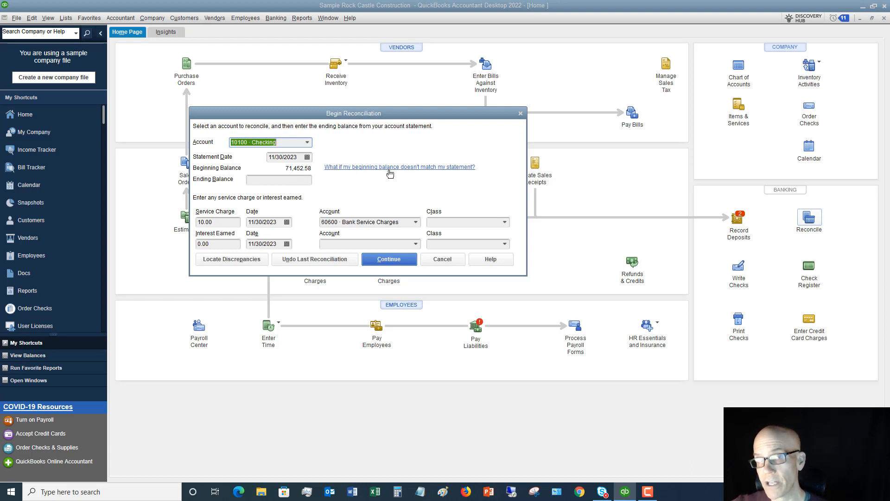
mouse_move(312, 172)
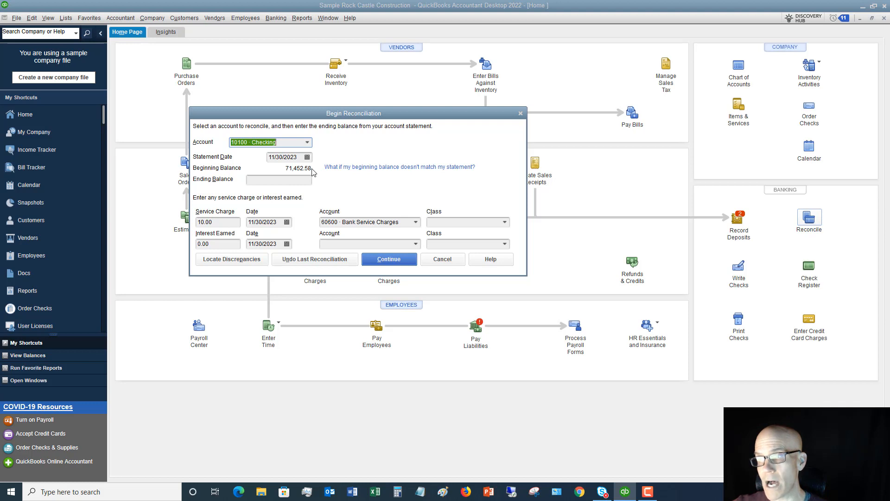
mouse_move(309, 174)
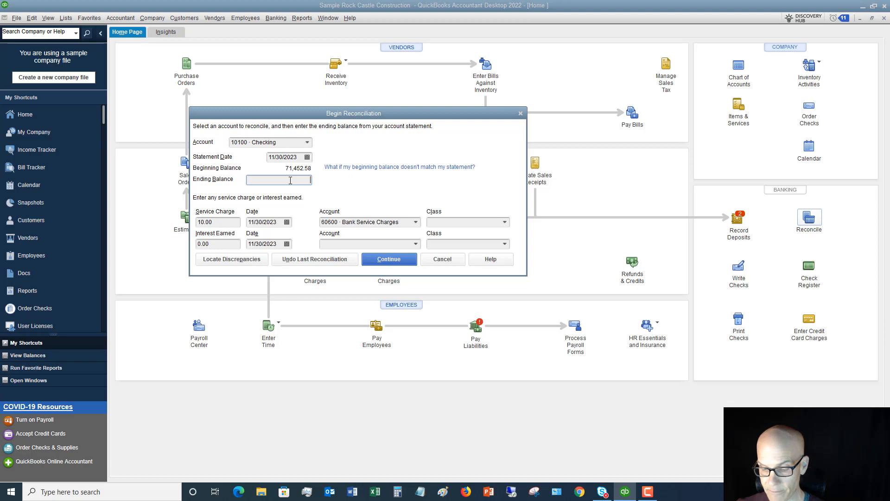
- Enter a 55,631.39 ending balance, keep the 10.00 service charge, and continue
type("5563")
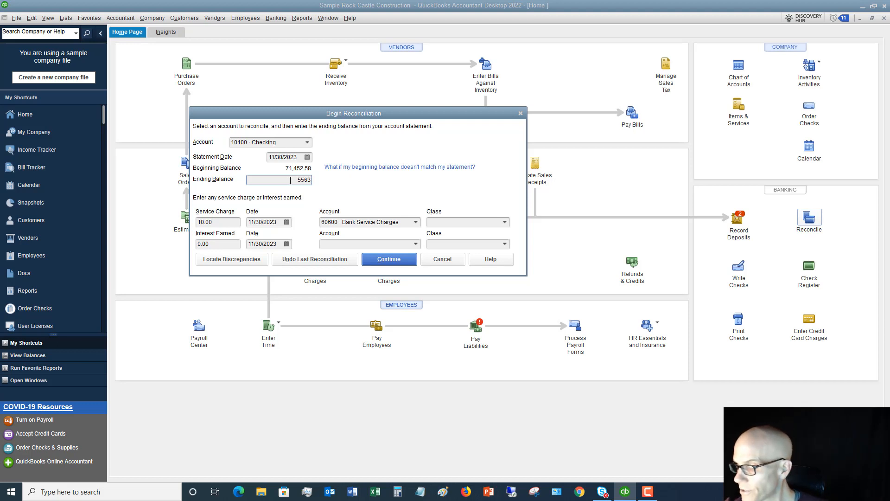
type("55631.39")
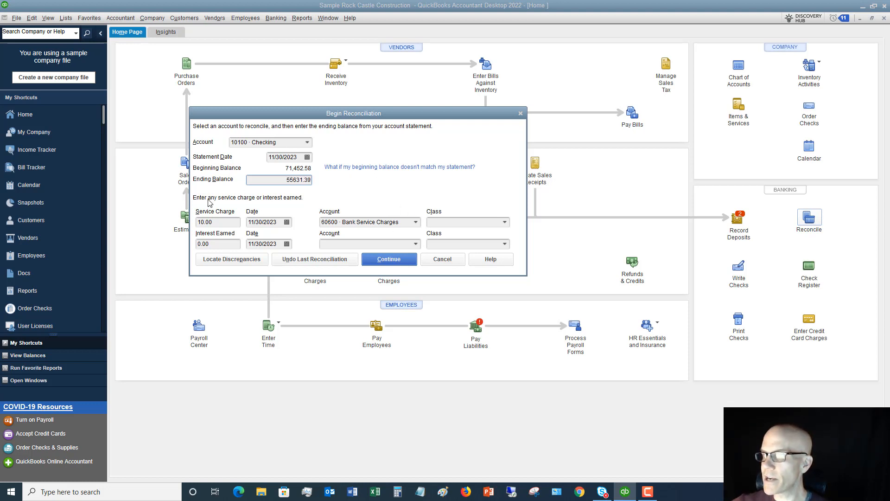
mouse_move(256, 206)
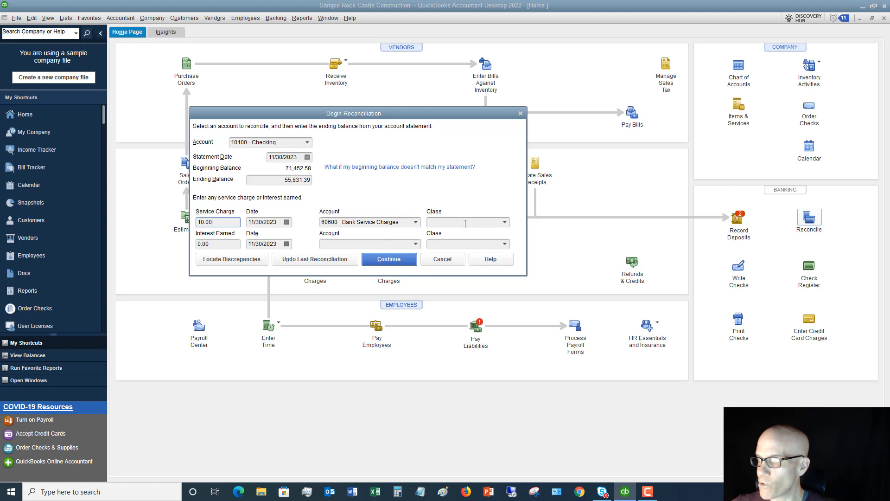
mouse_move(300, 191)
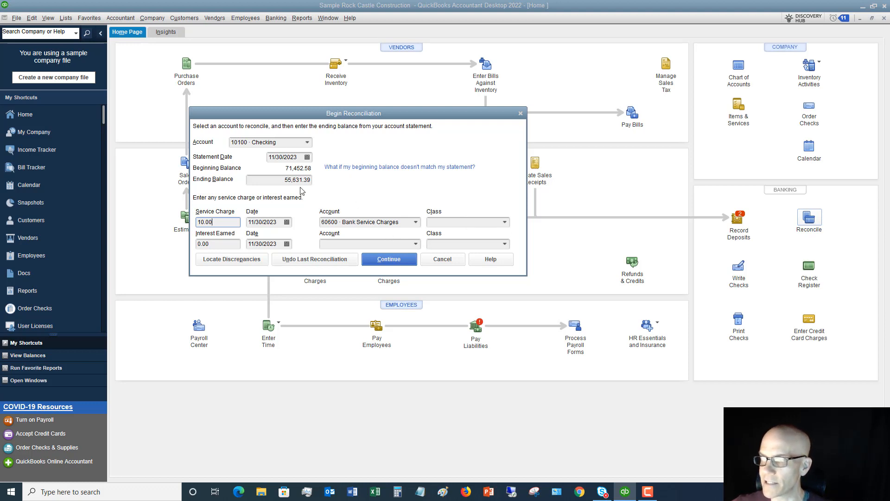
mouse_move(266, 174)
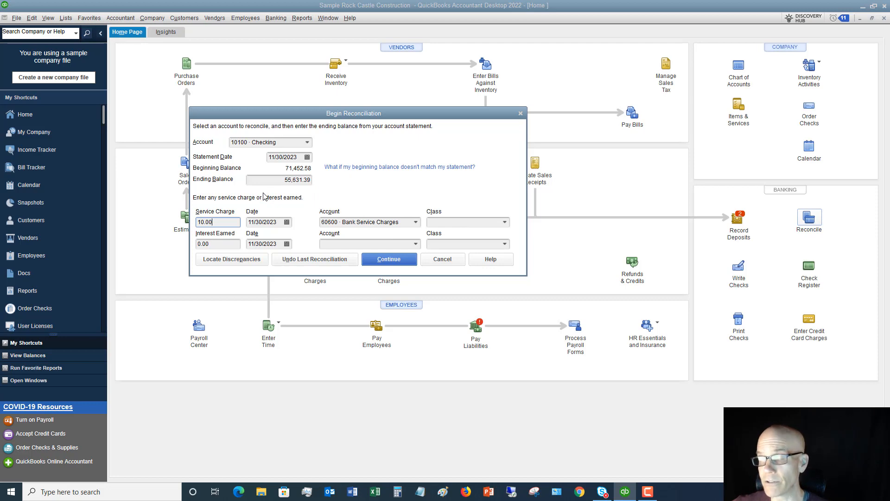
left_click(389, 259)
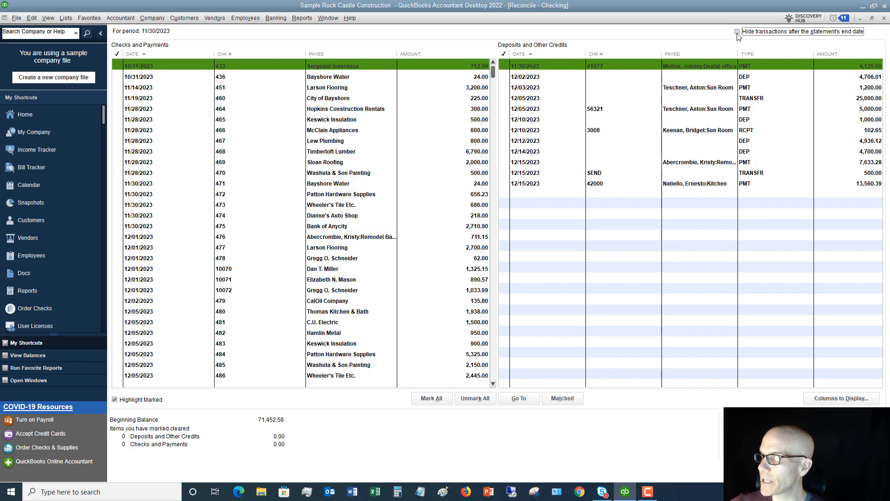
- Hide Checking transactions dated after the 11/30/2023 statement end date
left_click(737, 31)
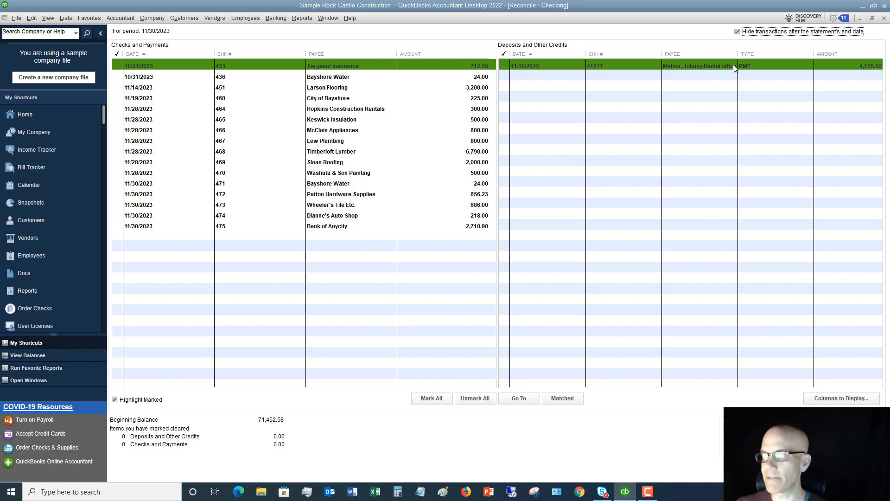
mouse_move(579, 27)
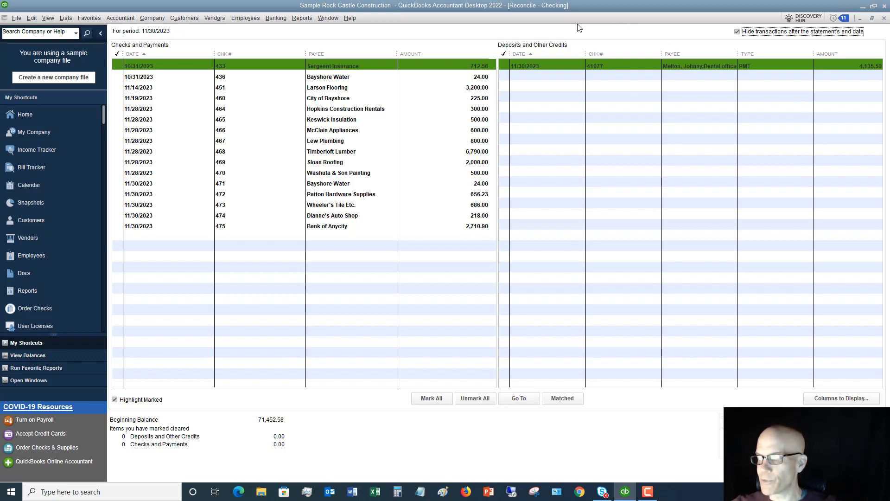
mouse_move(199, 84)
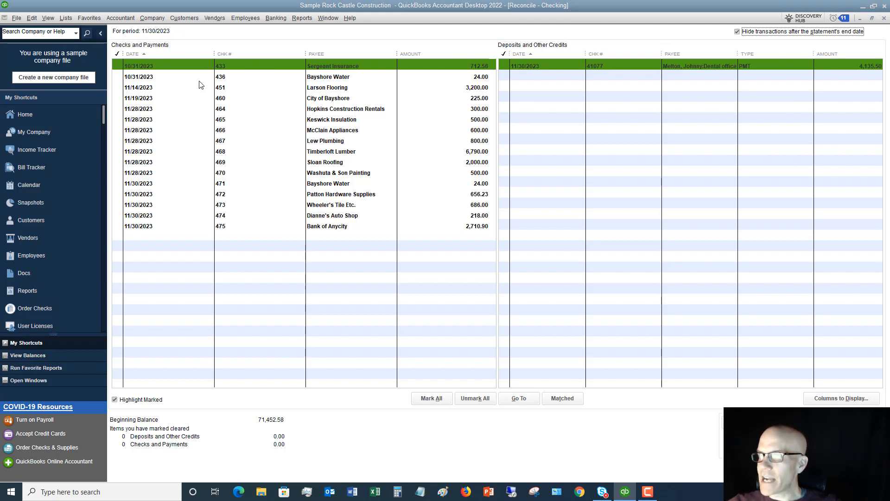
mouse_move(265, 140)
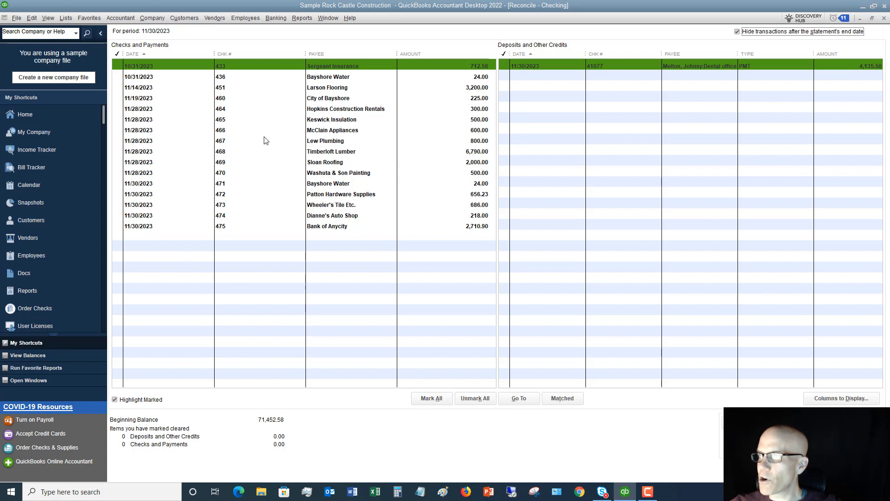
mouse_move(644, 114)
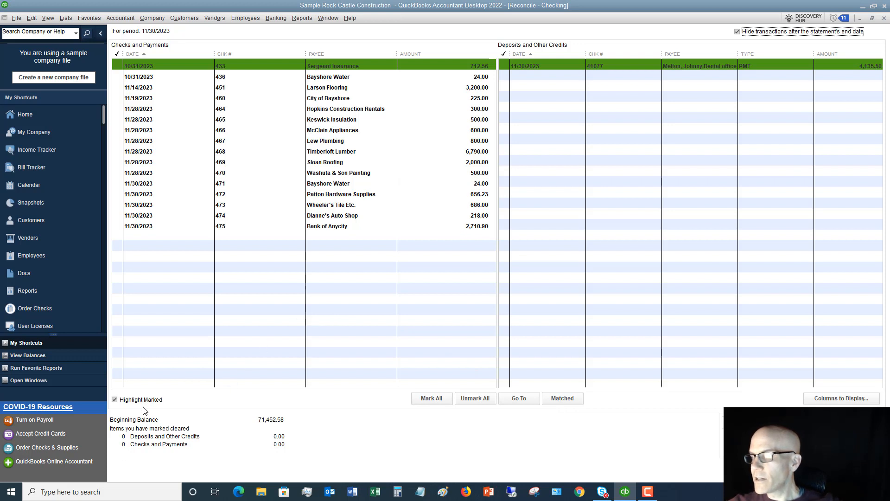
mouse_move(265, 427)
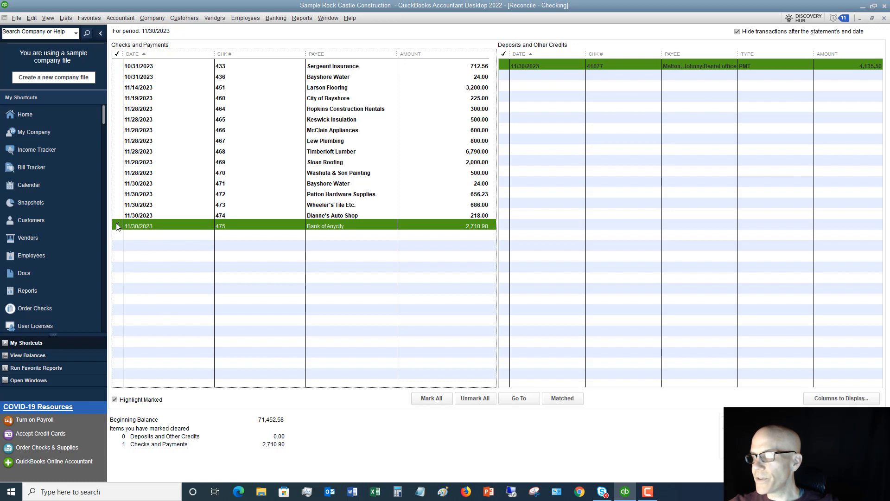
- Mark the checks and the 4,135.50 Melton deposit as cleared
left_click(117, 225)
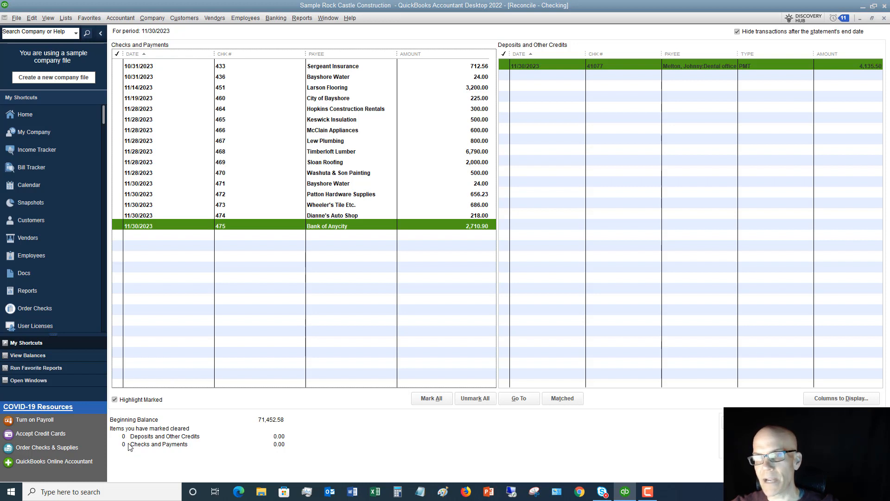
mouse_move(271, 444)
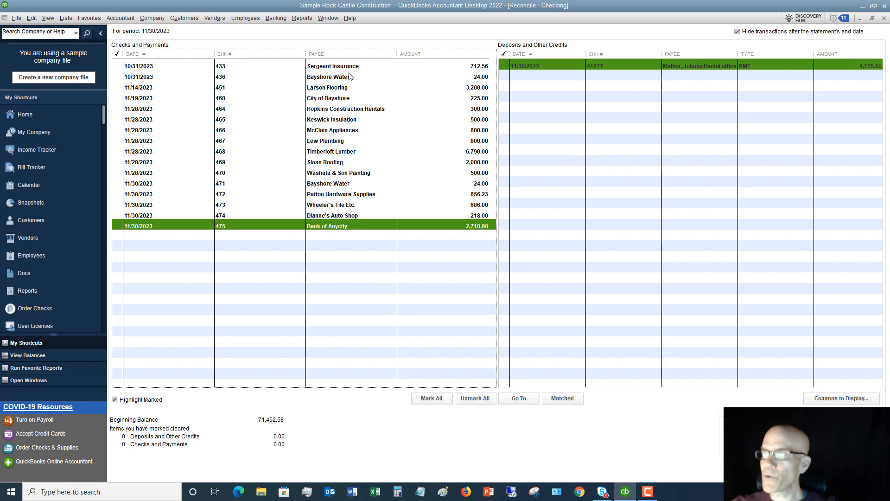
mouse_move(346, 76)
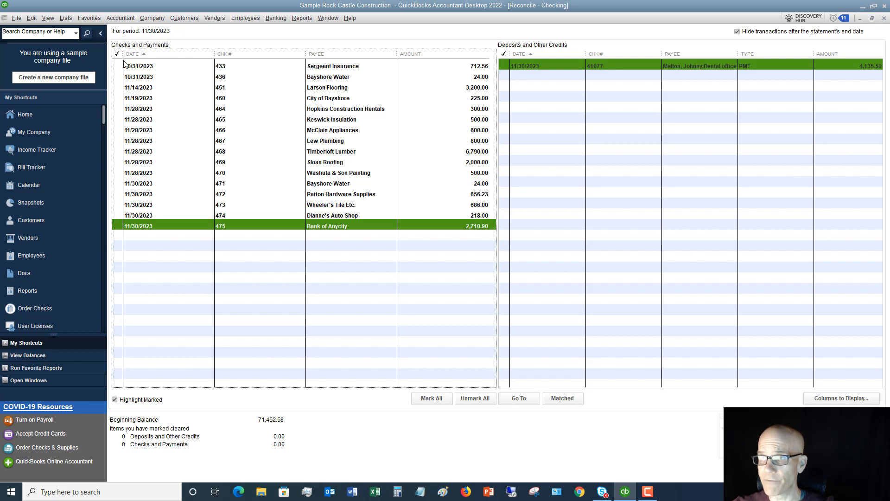
mouse_move(147, 92)
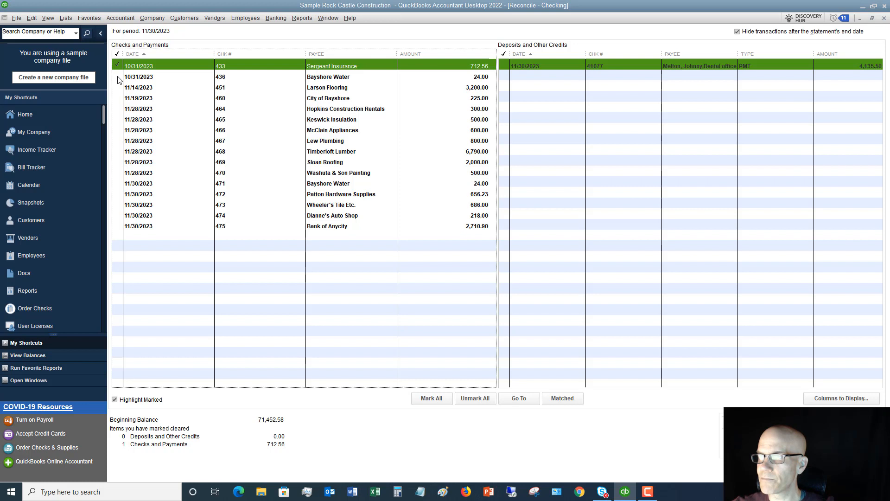
mouse_move(231, 165)
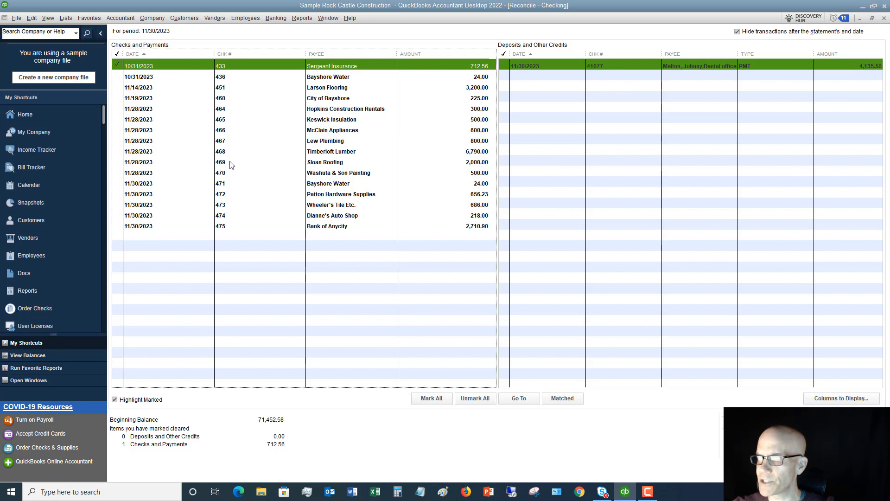
left_click(117, 76)
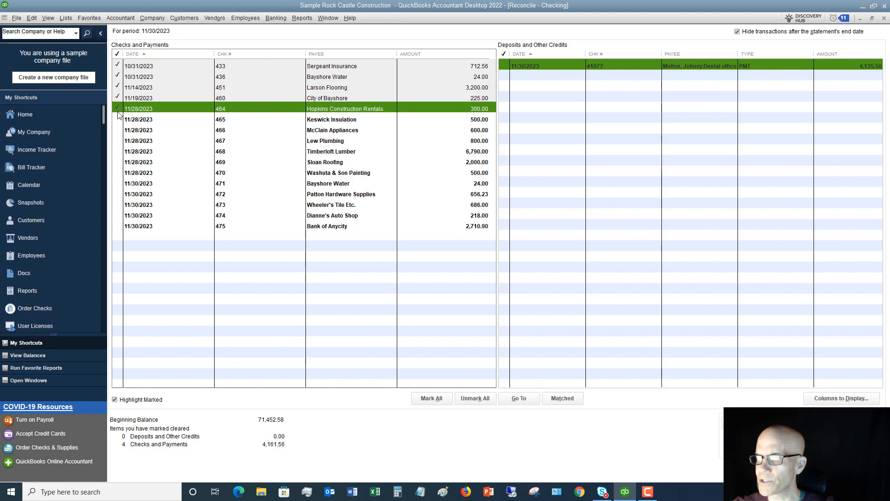
left_click(118, 140)
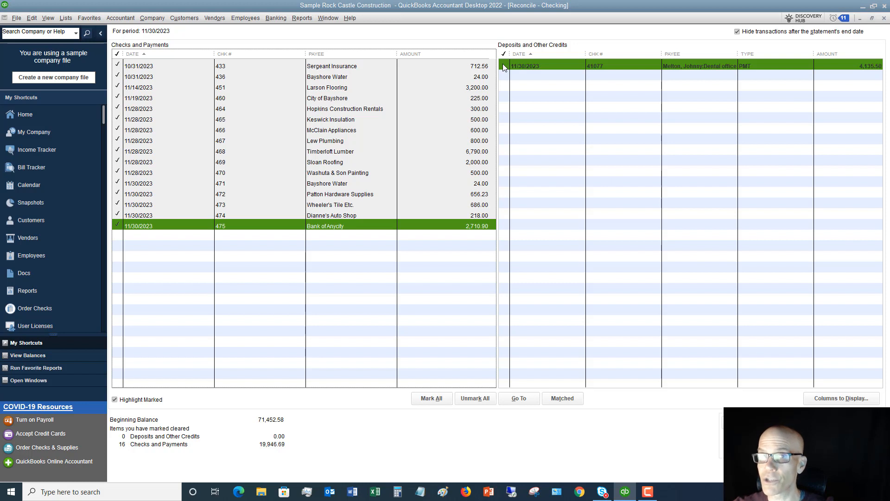
left_click(504, 66)
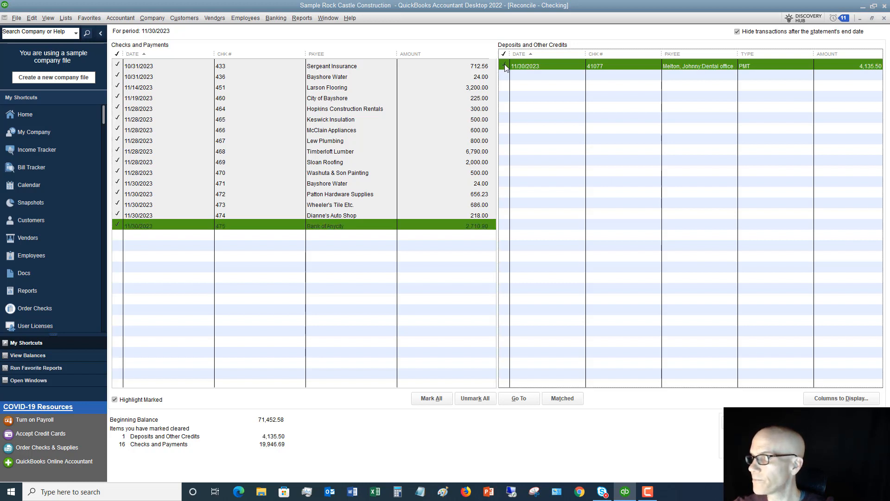
mouse_move(431, 184)
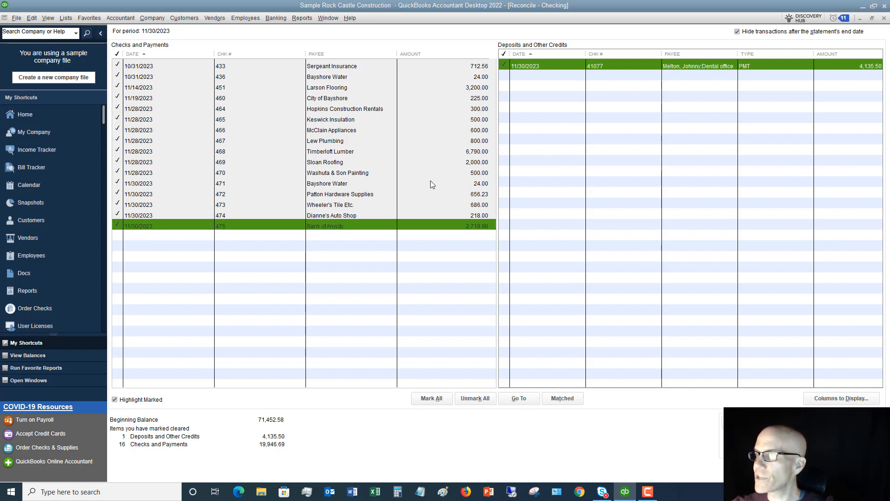
mouse_move(714, 268)
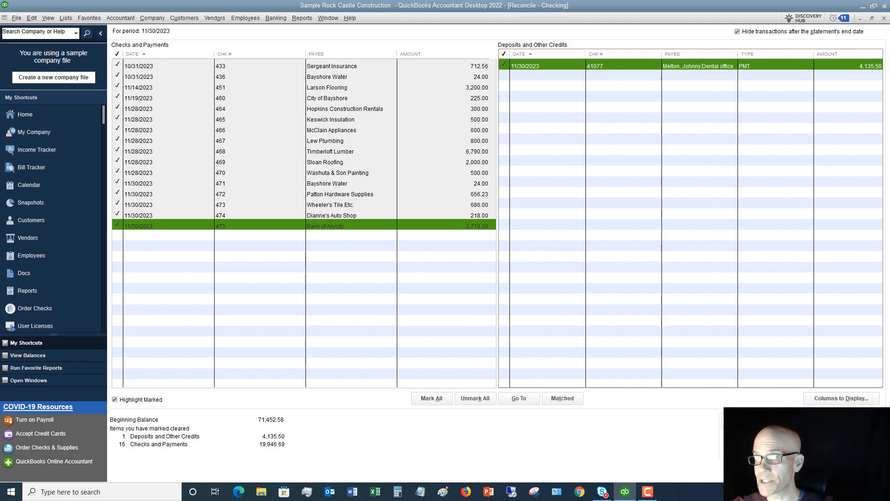
mouse_move(427, 159)
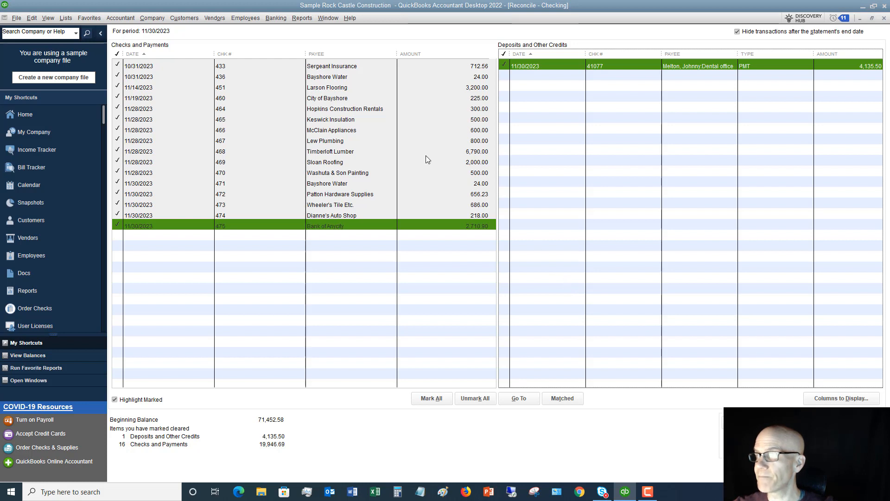
mouse_move(318, 146)
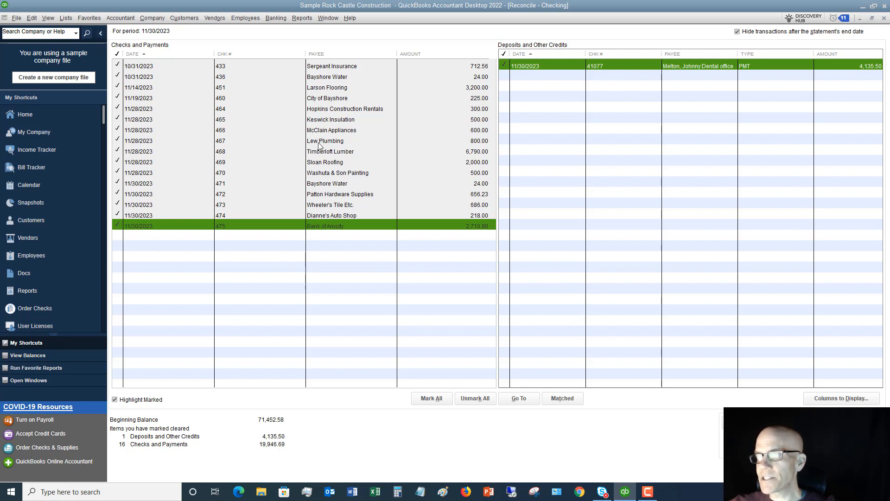
mouse_move(161, 188)
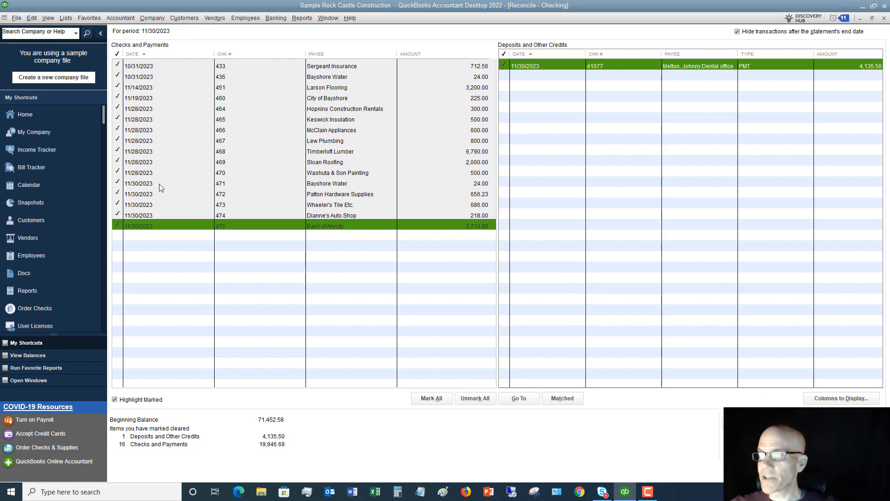
mouse_move(150, 230)
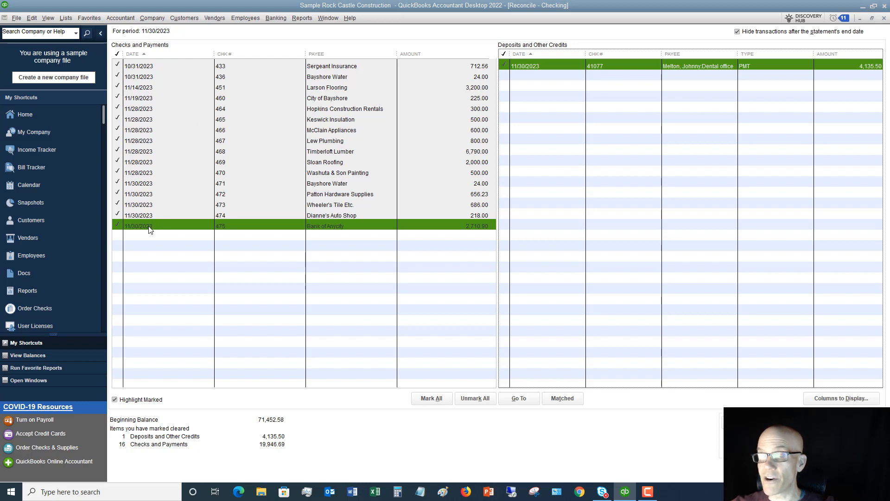
mouse_move(149, 227)
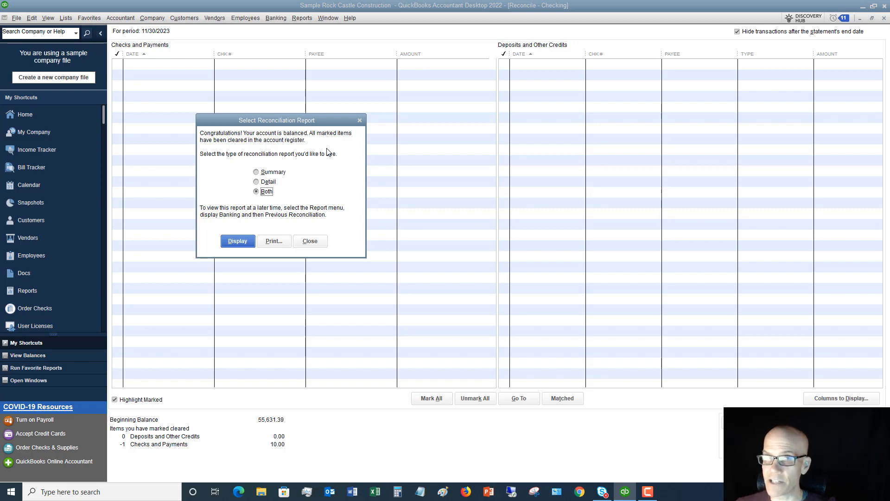
mouse_move(337, 140)
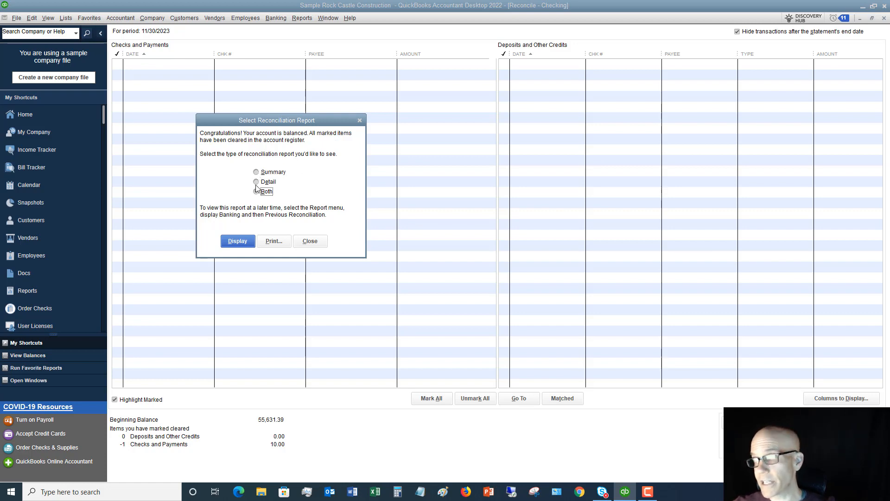
- Display both the Summary and Detail reconciliation reports
left_click(256, 192)
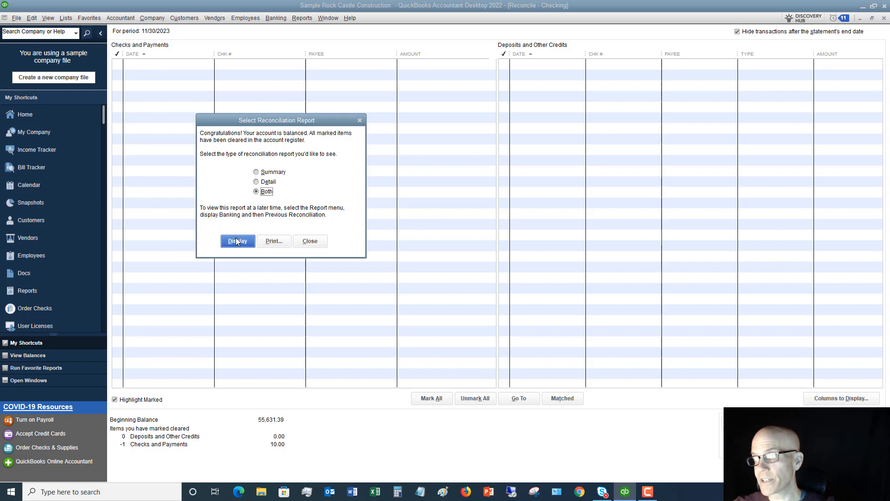
left_click(237, 240)
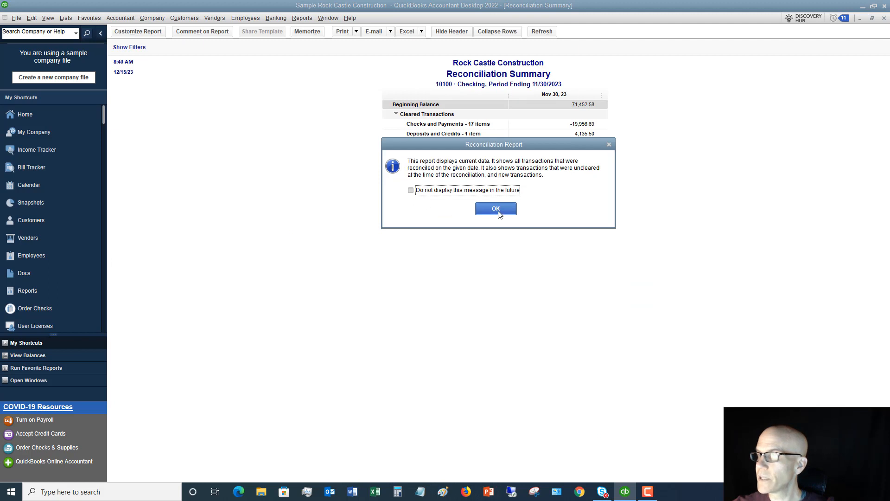
- Dismiss the information notice over the Reconciliation Summary report
left_click(495, 208)
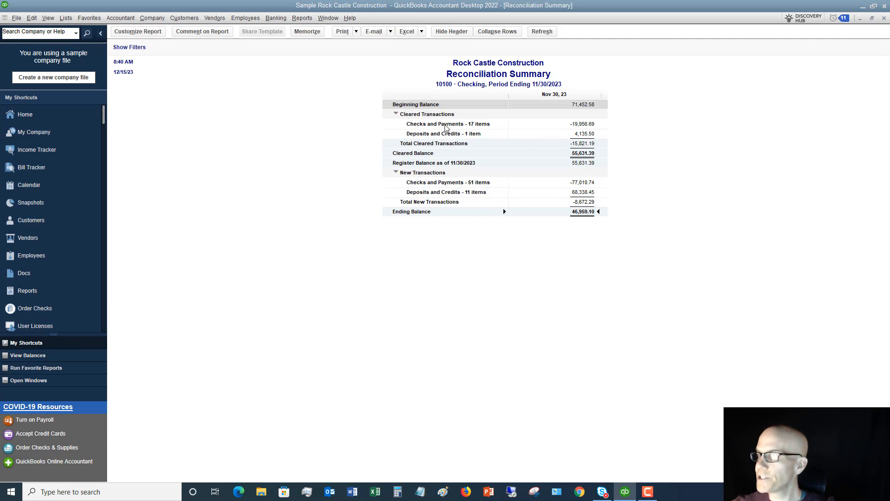
mouse_move(489, 145)
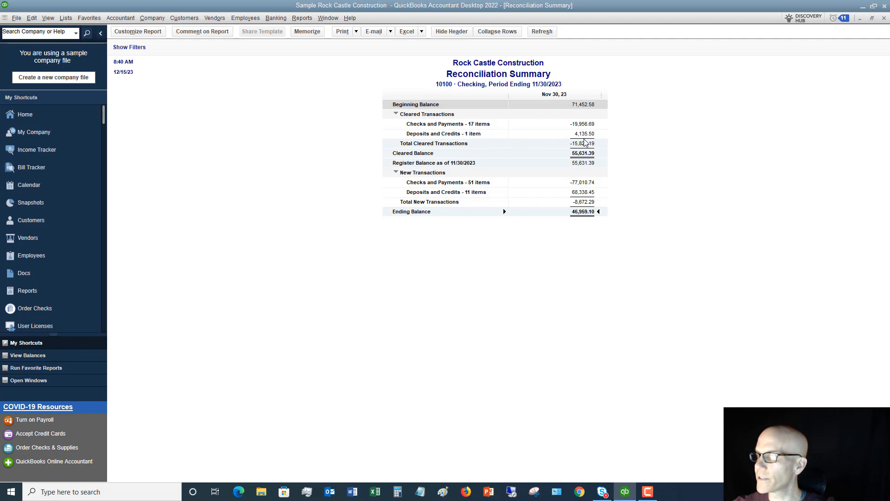
mouse_move(574, 159)
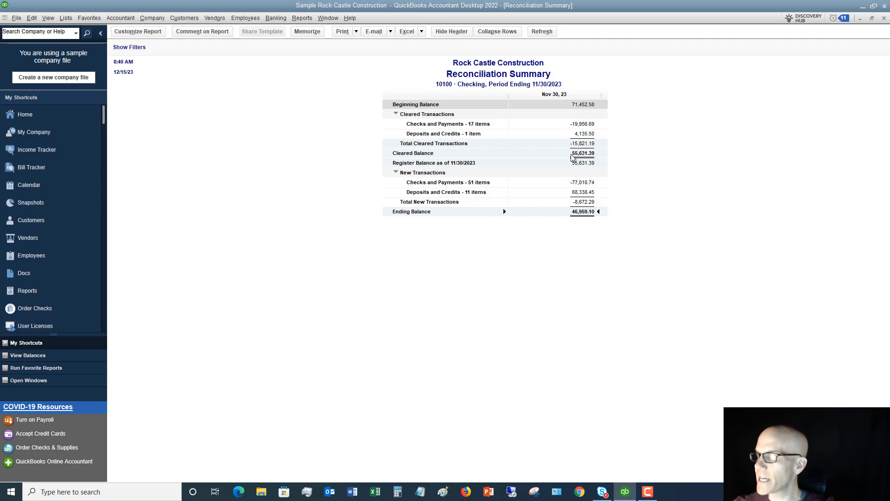
mouse_move(581, 143)
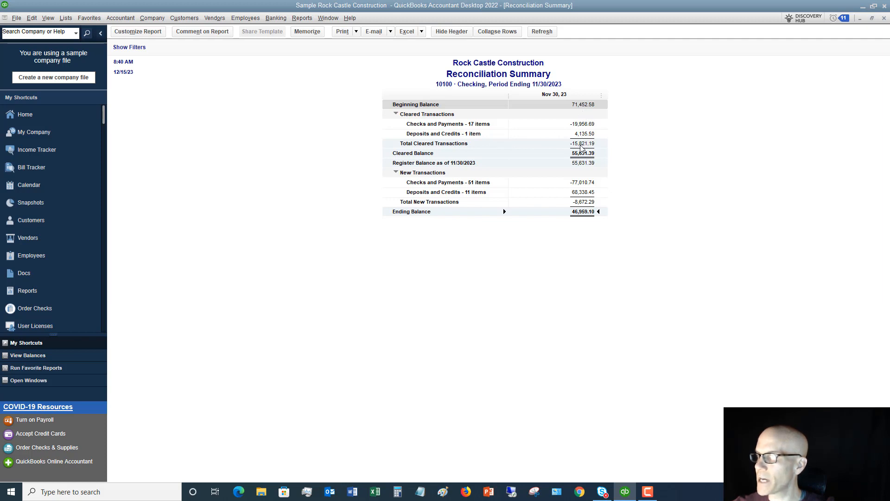
mouse_move(587, 162)
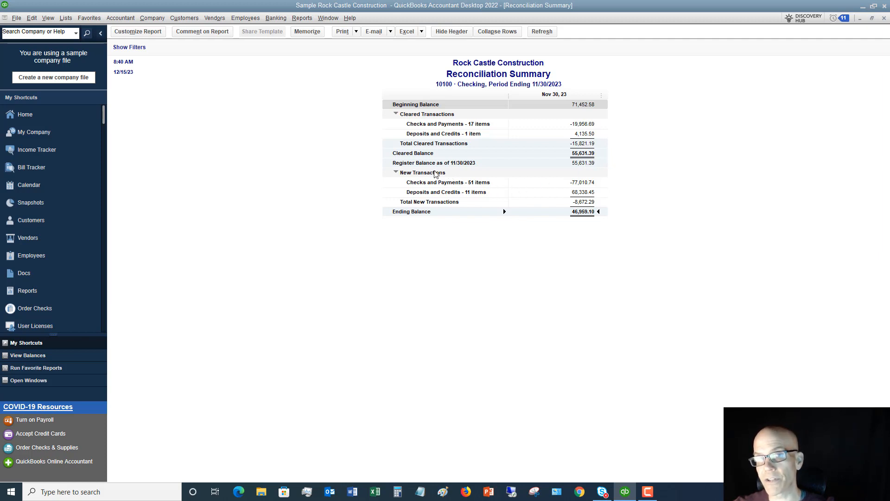
mouse_move(491, 187)
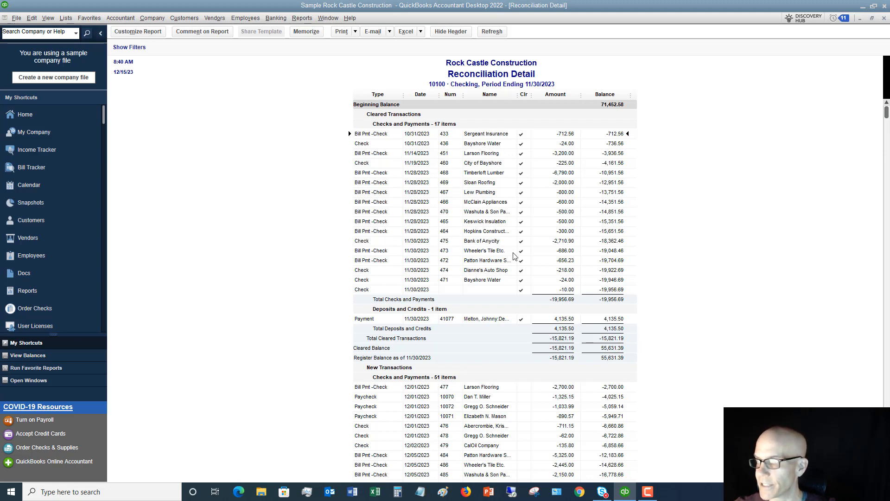
- Scroll through the Reconciliation Detail report's cleared checks and deposit
scroll("down", 3)
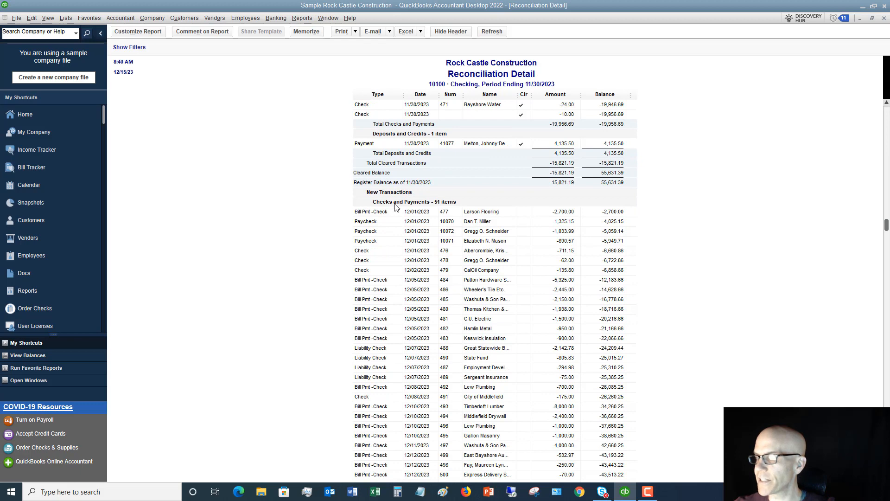